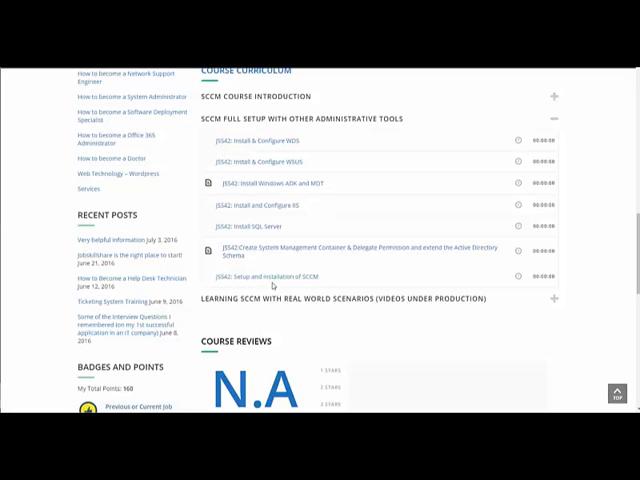
mouse_move(324, 276)
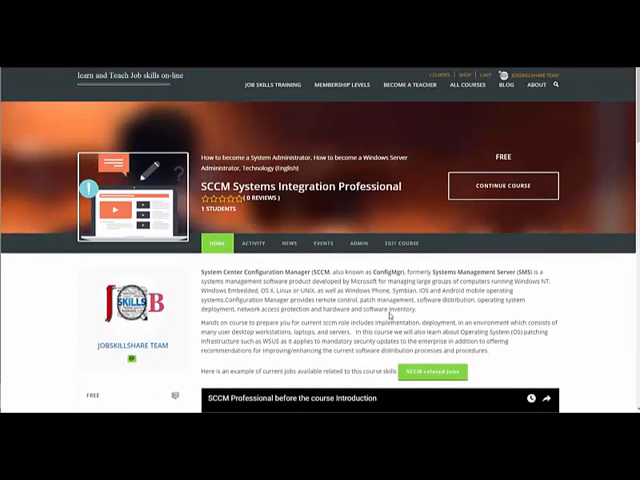
Scroll the SQL Server Update Center page down to the Latest Updates table
scroll("down", 3)
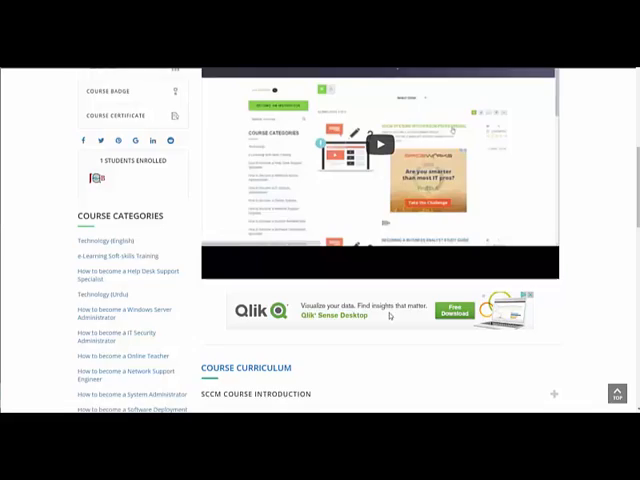
scroll("down", 3)
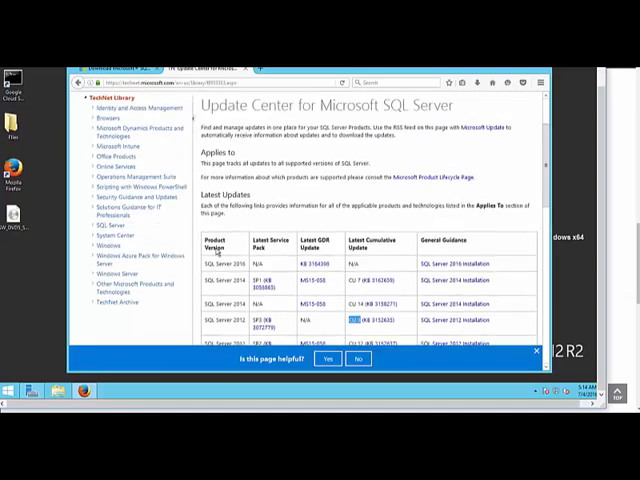
scroll("down", 3)
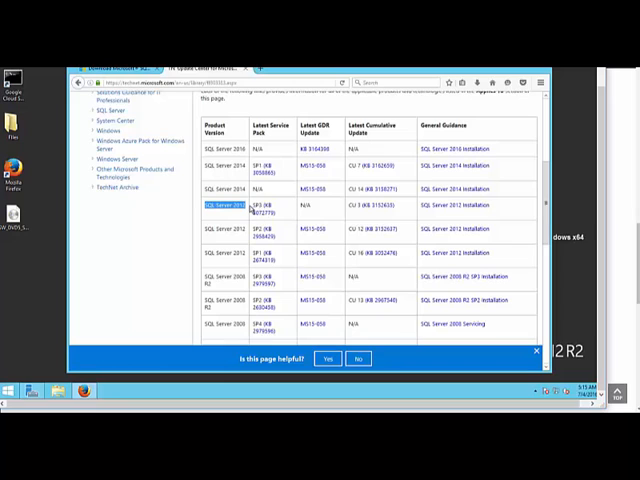
mouse_move(30, 340)
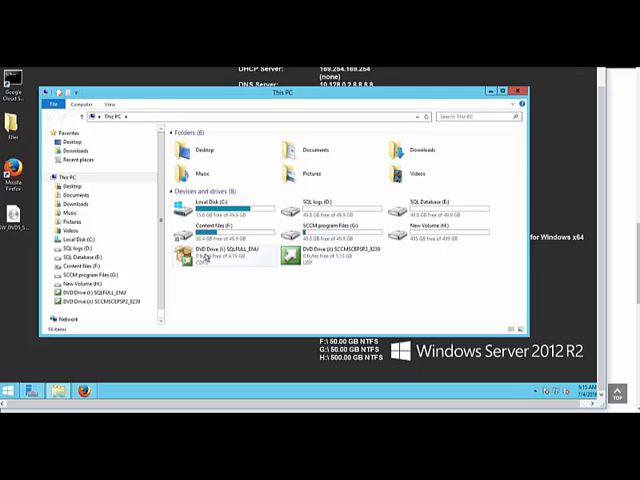
Open the SCCM DVD drive in This PC and run its splash setup program
left_click(320, 264)
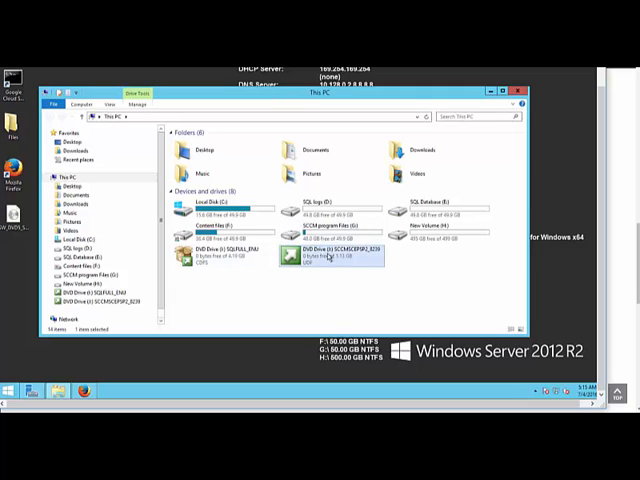
double_click(320, 258)
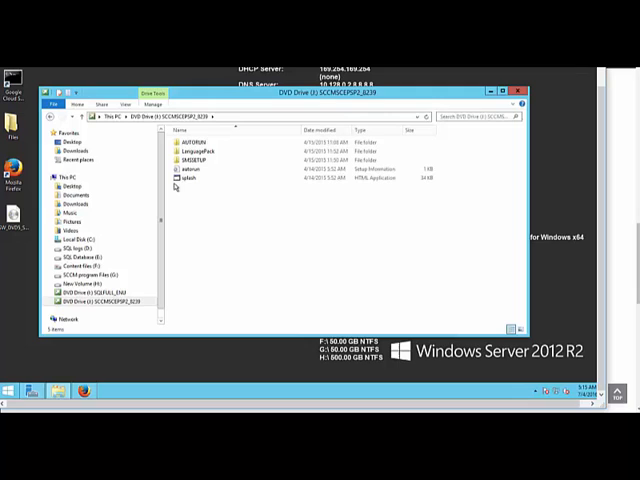
left_click(190, 182)
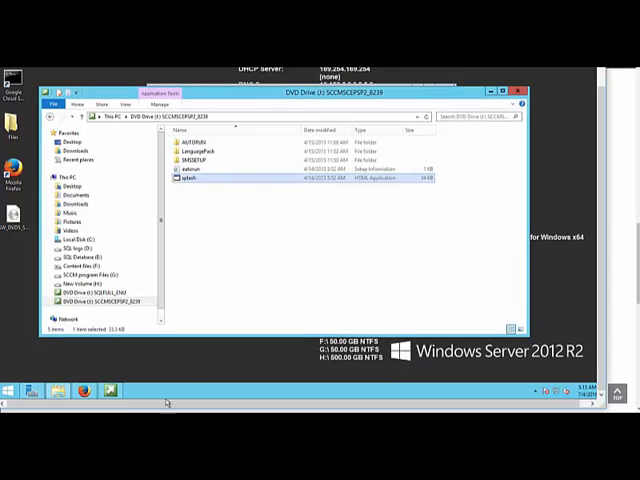
mouse_move(156, 404)
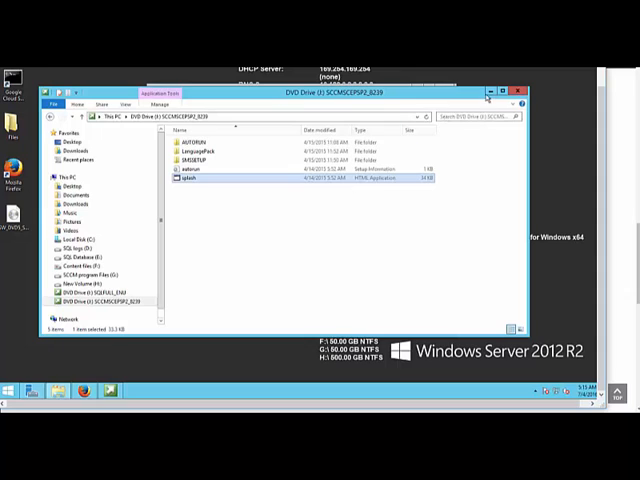
double_click(188, 188)
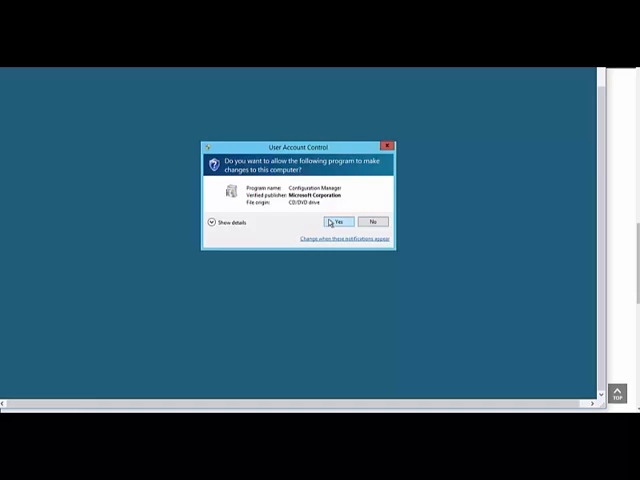
Allow setup via UAC, keep 'Install a Configuration Manager primary site' and choose the evaluation edition
left_click(336, 220)
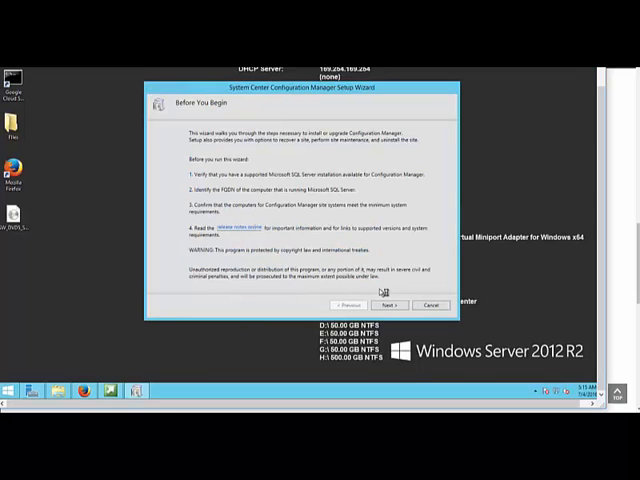
left_click(394, 304)
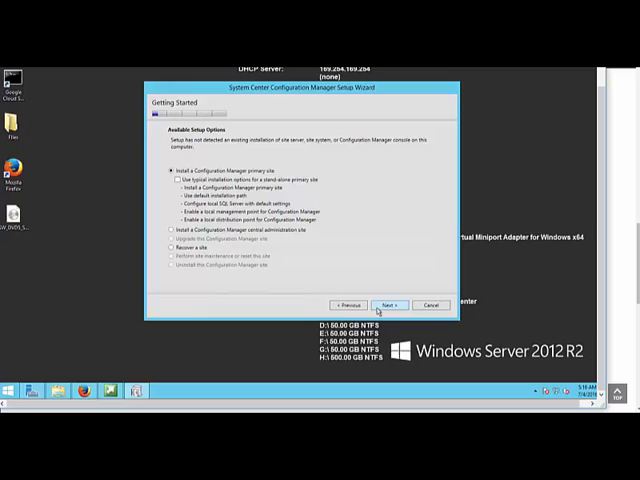
left_click(388, 304)
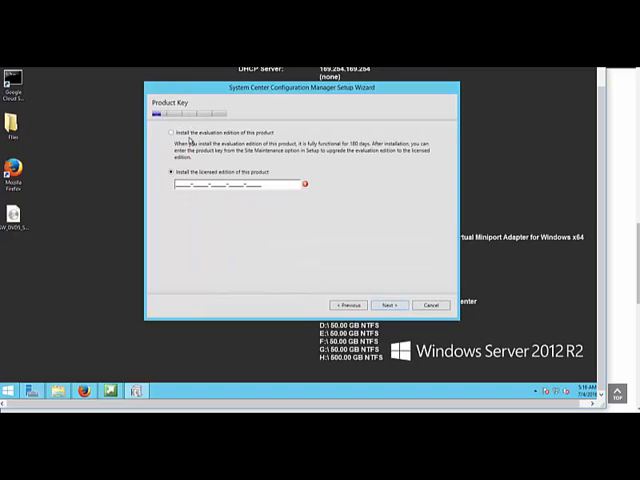
left_click(160, 132)
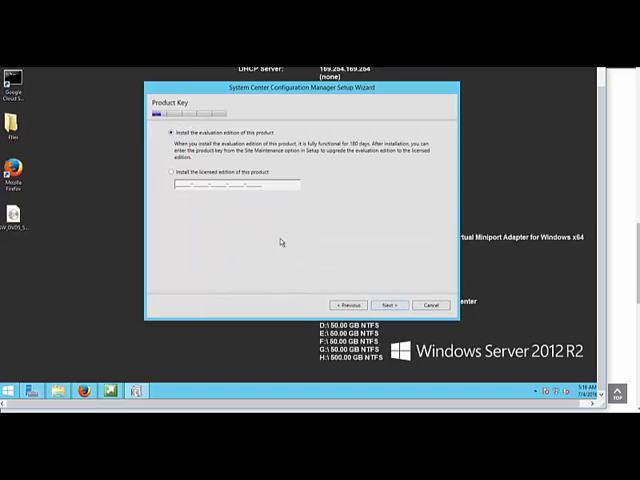
mouse_move(200, 190)
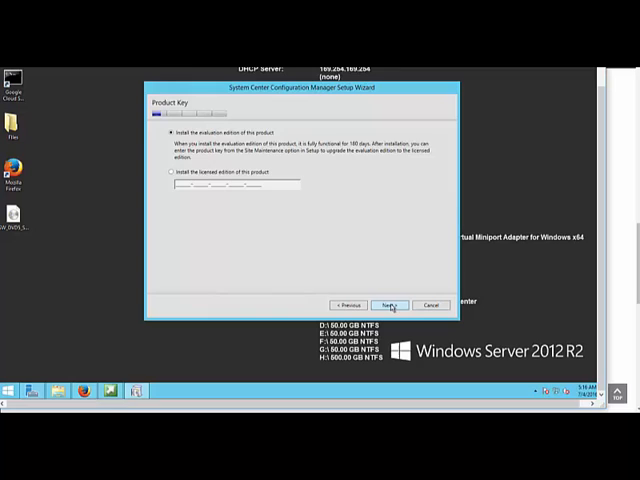
Accept the software license terms and the prerequisite software license terms
left_click(392, 304)
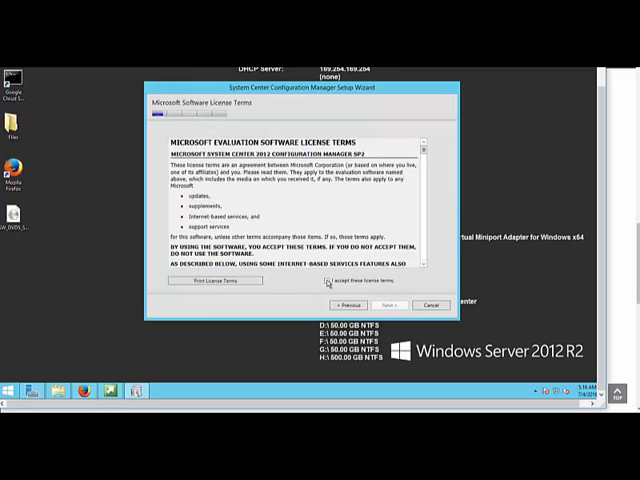
left_click(392, 304)
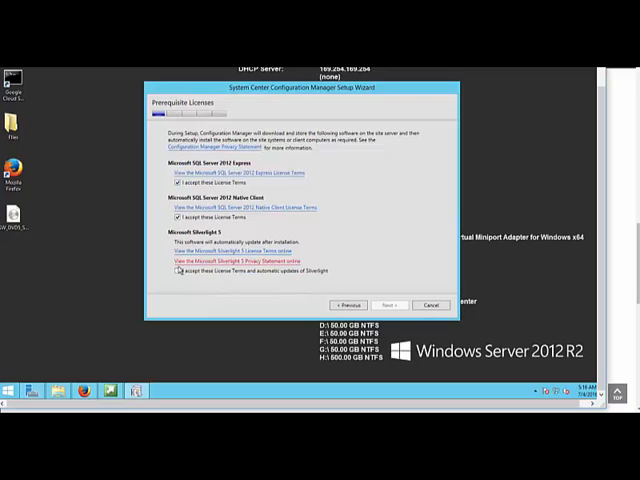
left_click(176, 270)
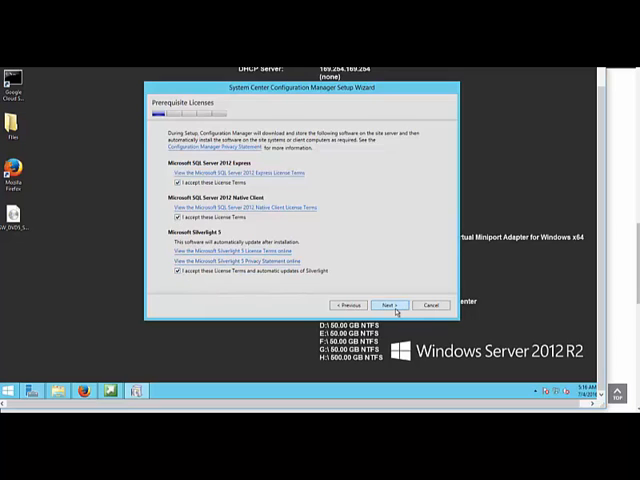
Choose 'Use previously downloaded files' and point it at the local prerequisite folder
left_click(388, 304)
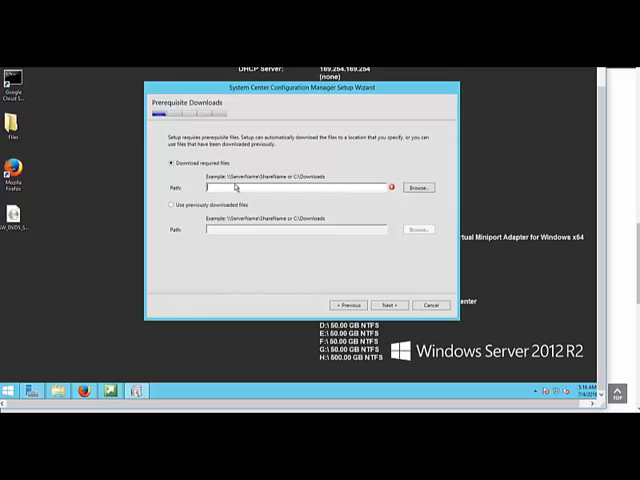
left_click(172, 204)
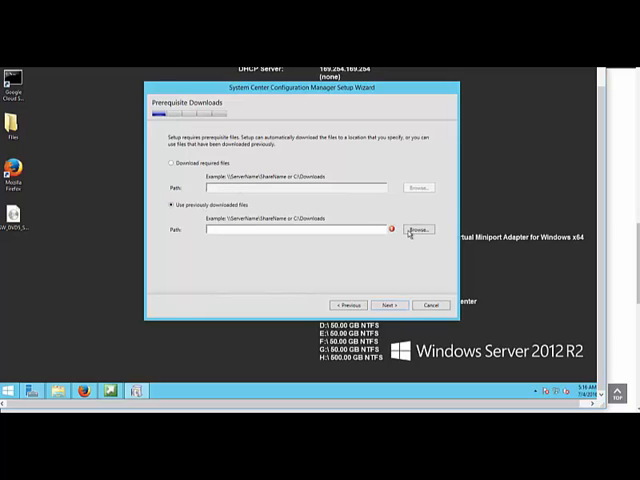
left_click(420, 228)
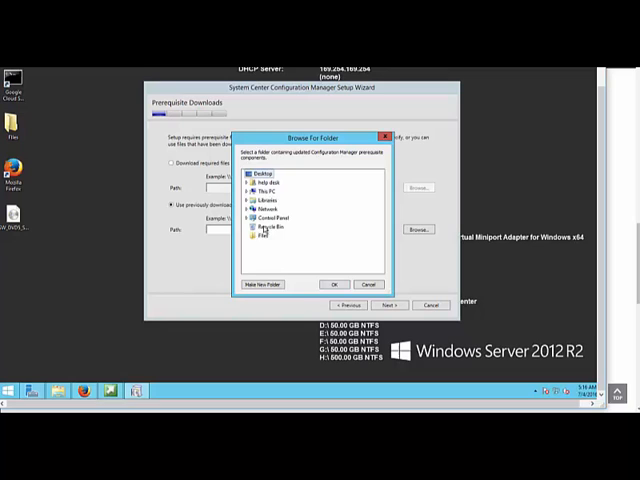
left_click(252, 192)
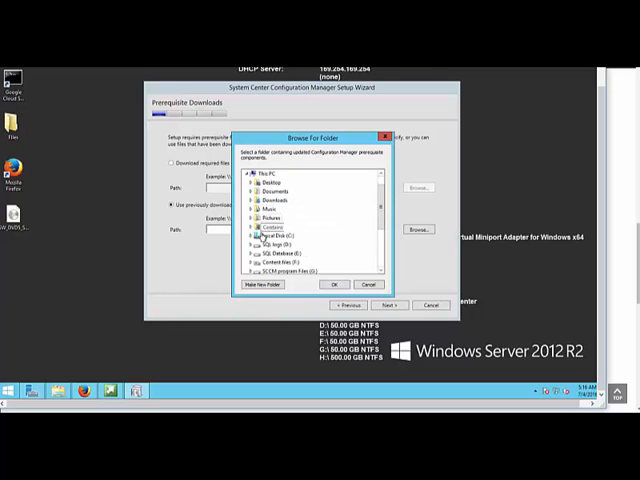
scroll("down", 3)
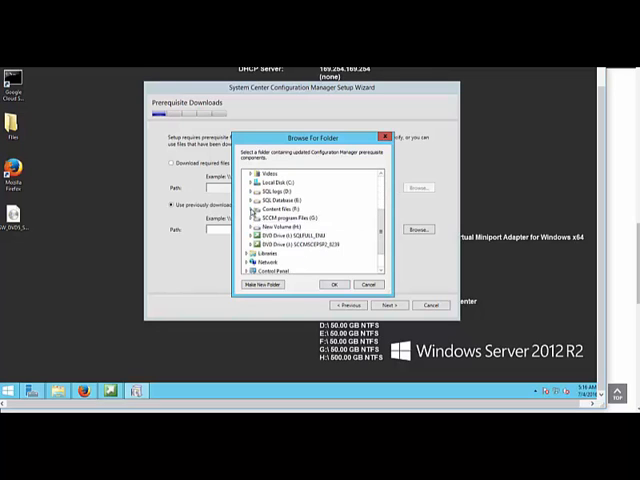
left_click(336, 284)
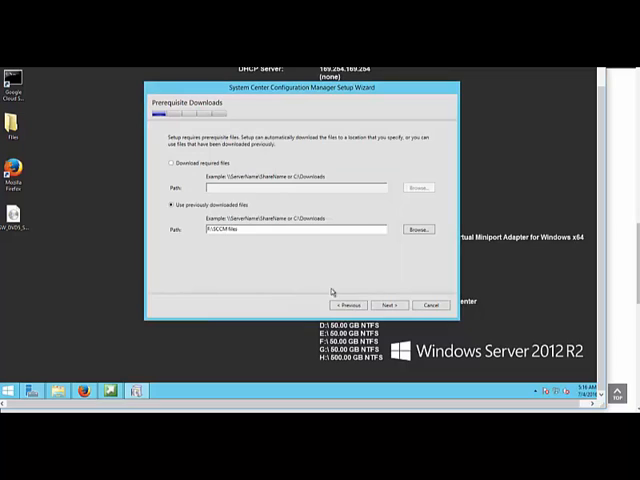
Verify the downloaded prerequisite files and continue to server language selection
left_click(388, 304)
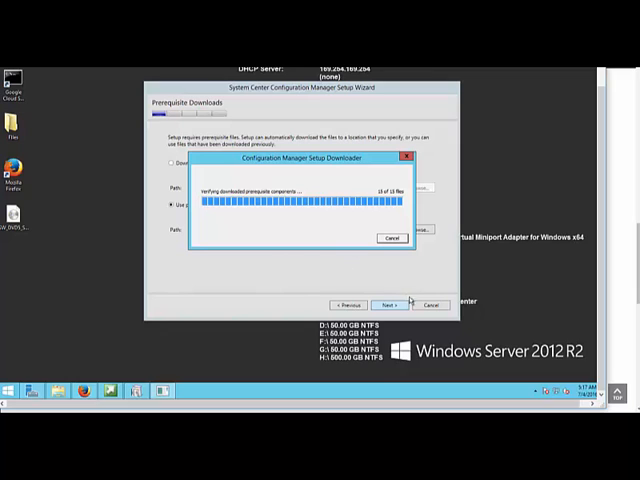
mouse_move(392, 256)
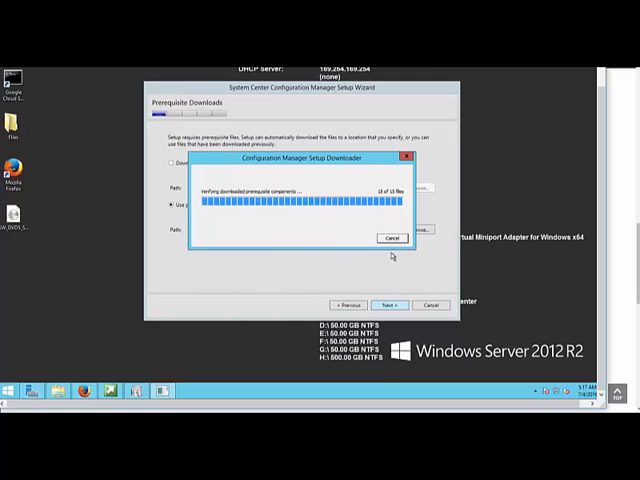
mouse_move(352, 216)
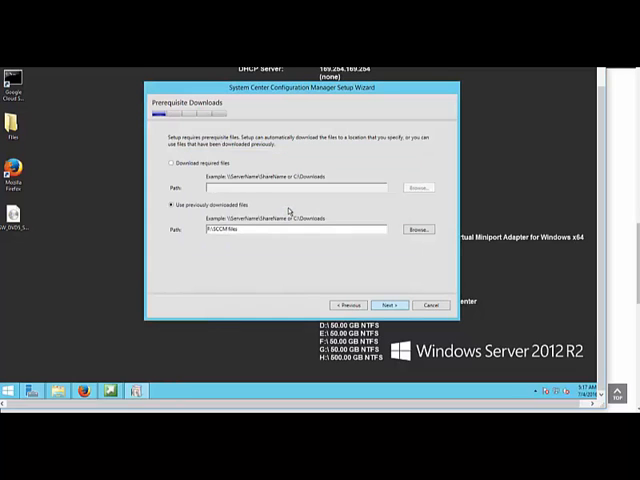
left_click(388, 304)
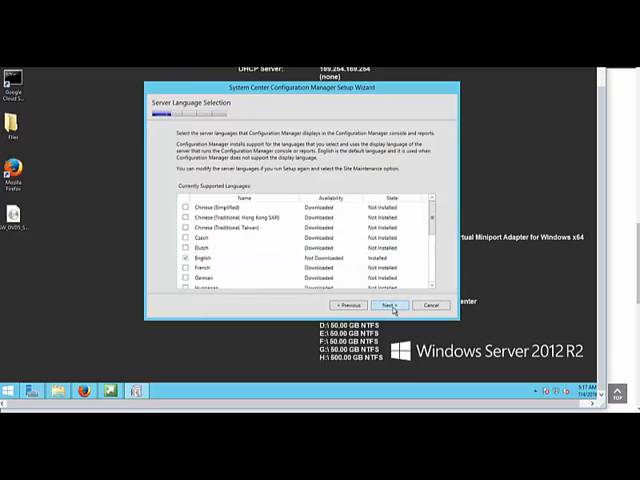
Keep default server languages, then enter site code SMS and a site name and continue
left_click(392, 304)
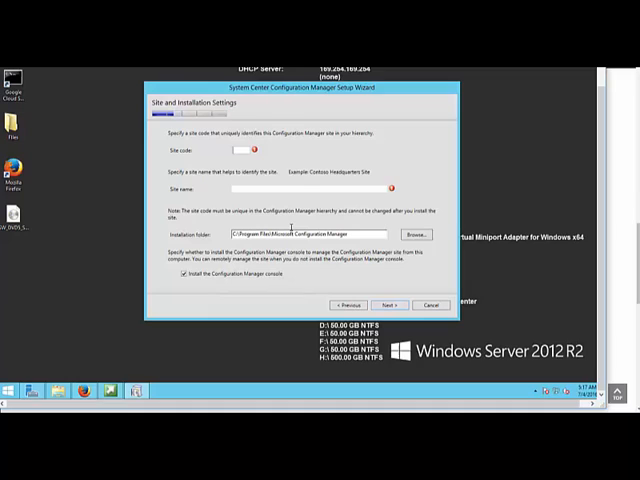
type("SMS")
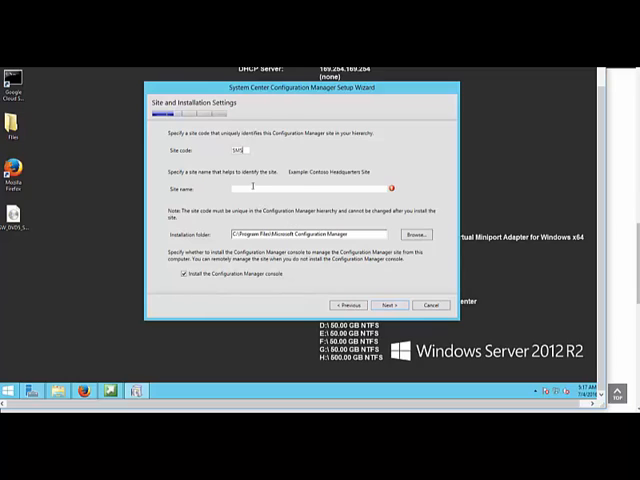
left_click(248, 188)
type("JSS")
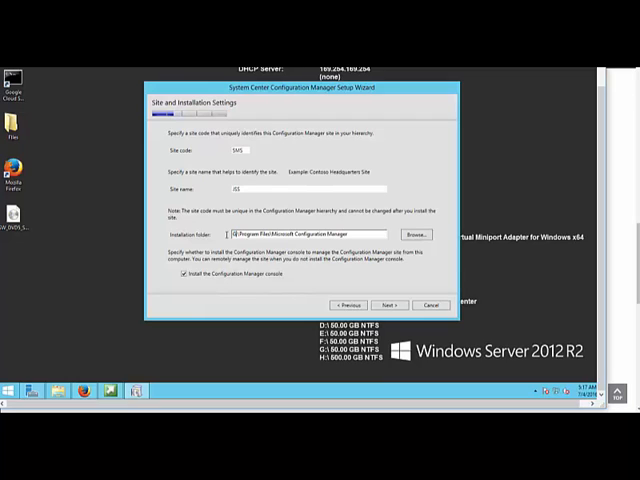
mouse_move(224, 236)
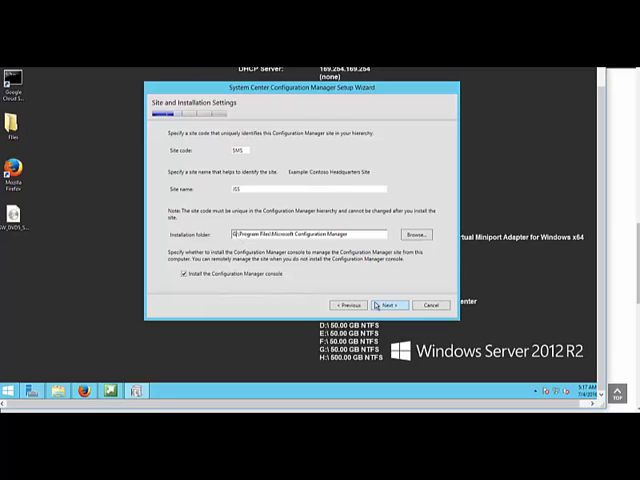
left_click(390, 304)
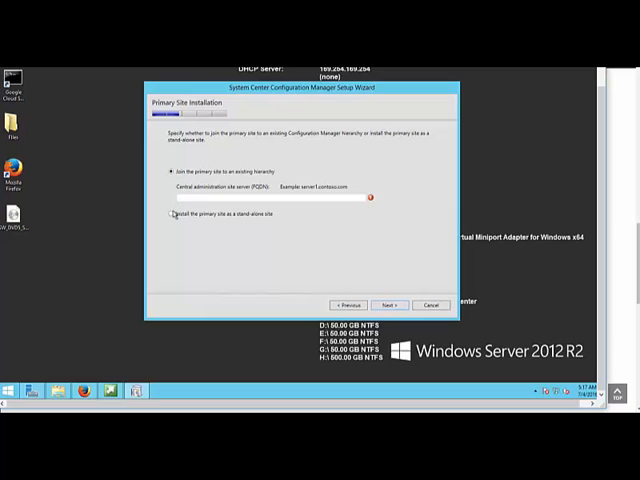
Choose 'Install the primary site as a stand-alone site' and confirm the warning
left_click(170, 214)
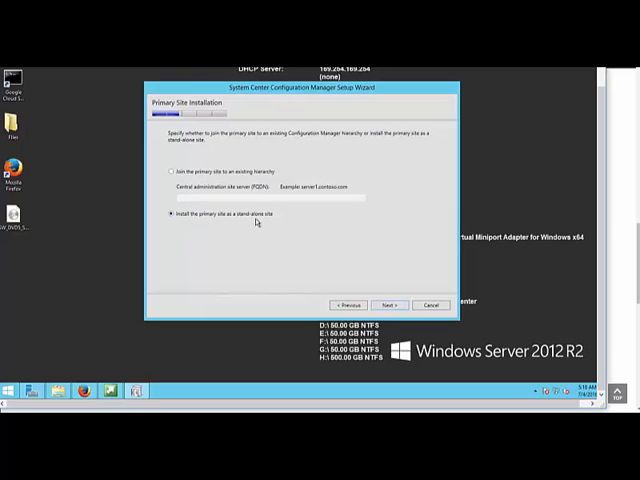
mouse_move(180, 176)
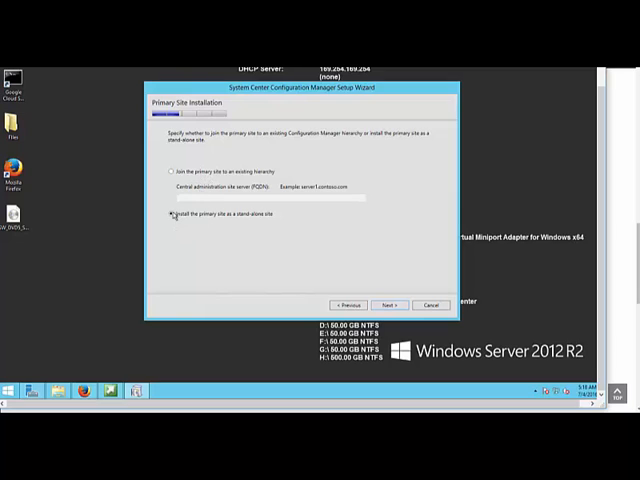
left_click(166, 212)
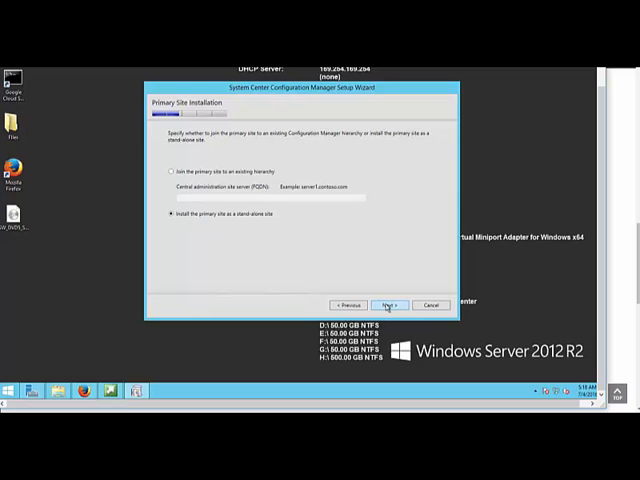
left_click(388, 304)
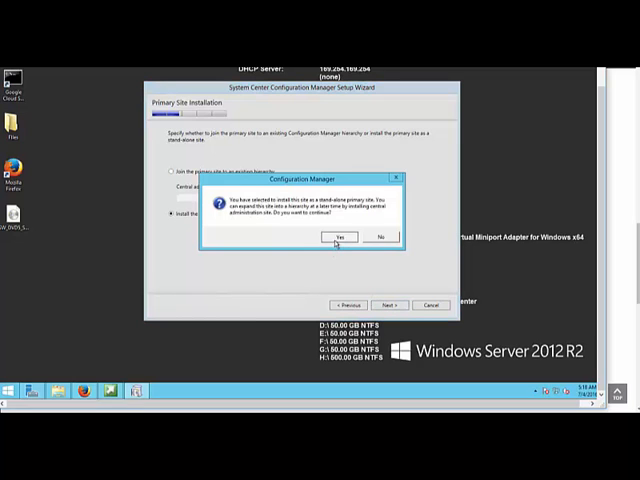
left_click(340, 236)
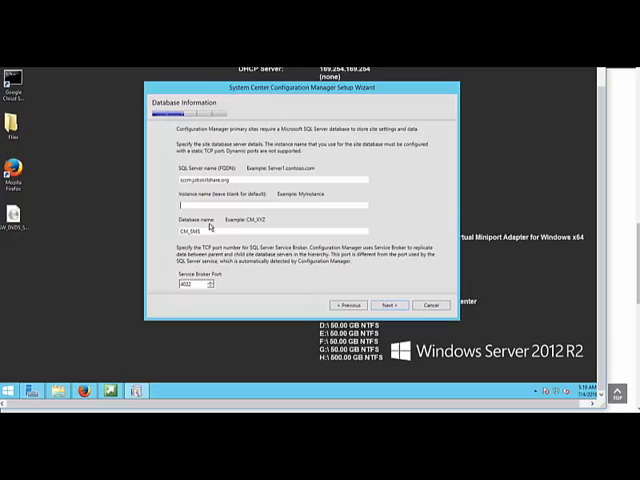
Accept the database server details, then bring up File Explorer to view the drives
left_click(388, 304)
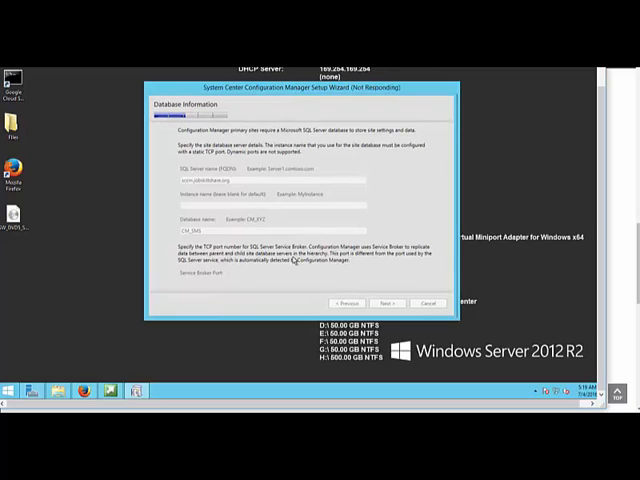
left_click(388, 304)
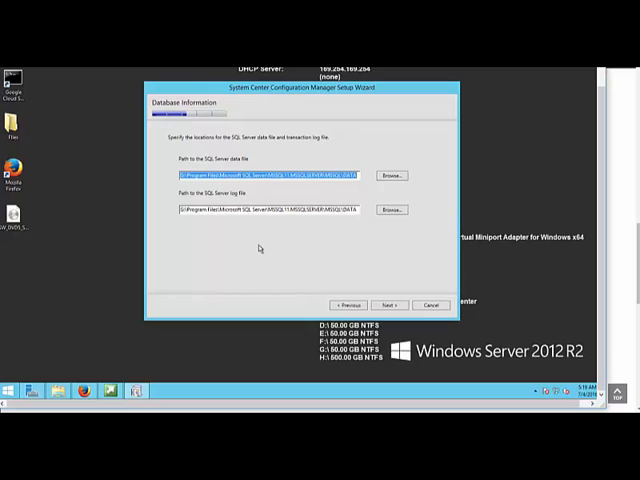
mouse_move(304, 240)
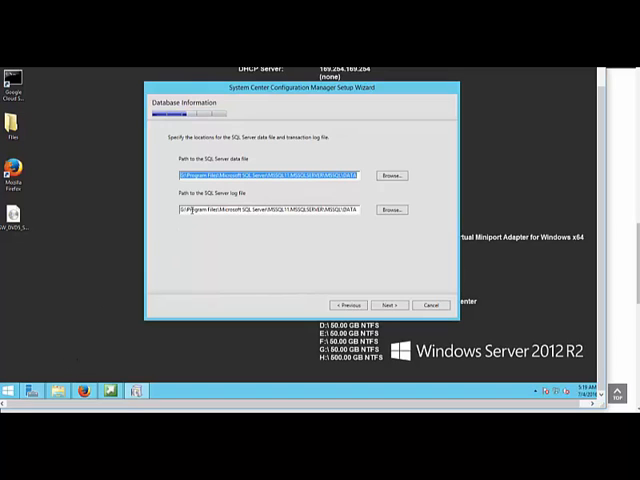
left_click(8, 390)
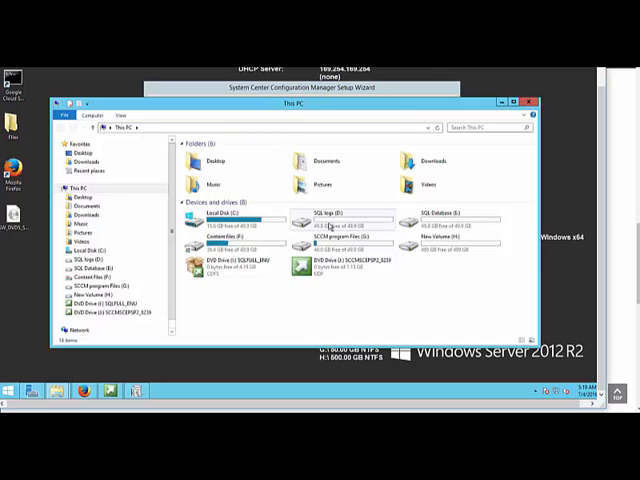
Inspect the SQL logs and SQL Database drives, then close File Explorer
double_click(304, 214)
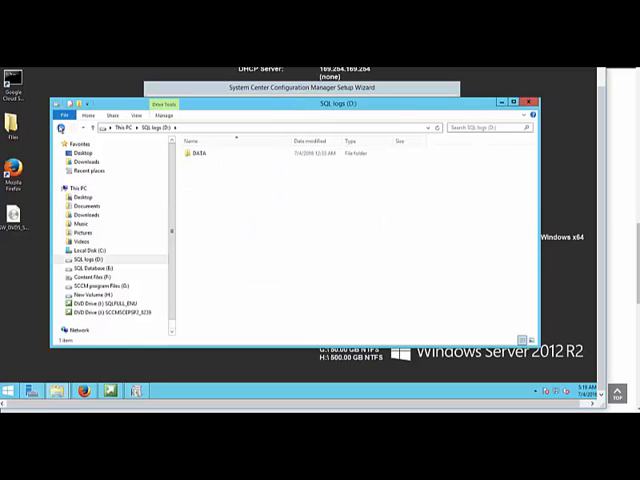
left_click(86, 268)
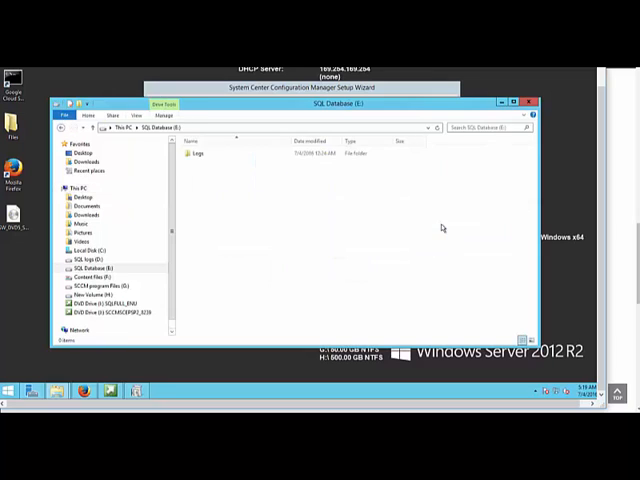
left_click(196, 154)
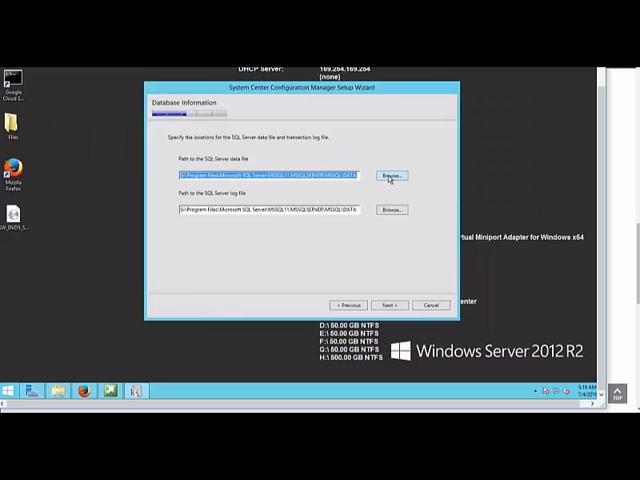
Browse the SQL data file to the database drive and the log file to the logs drive, then continue
left_click(388, 176)
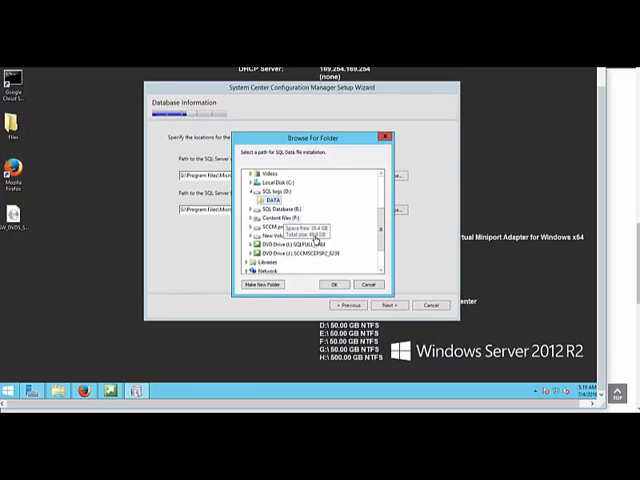
left_click(338, 284)
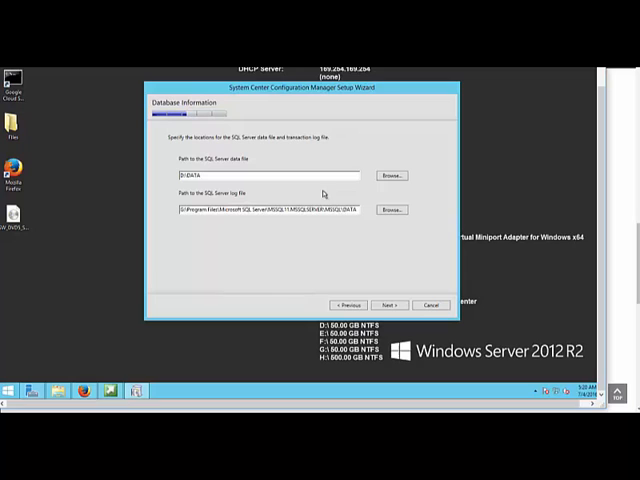
left_click(390, 210)
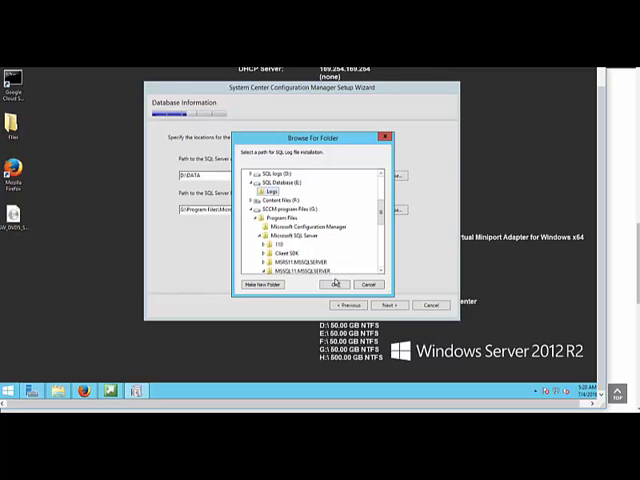
left_click(336, 284)
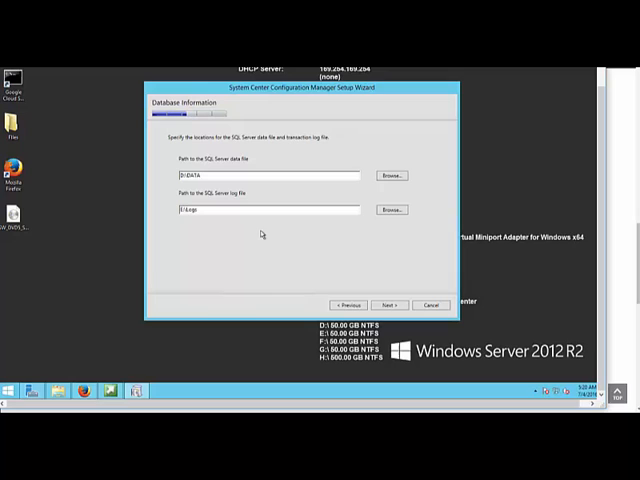
mouse_move(354, 264)
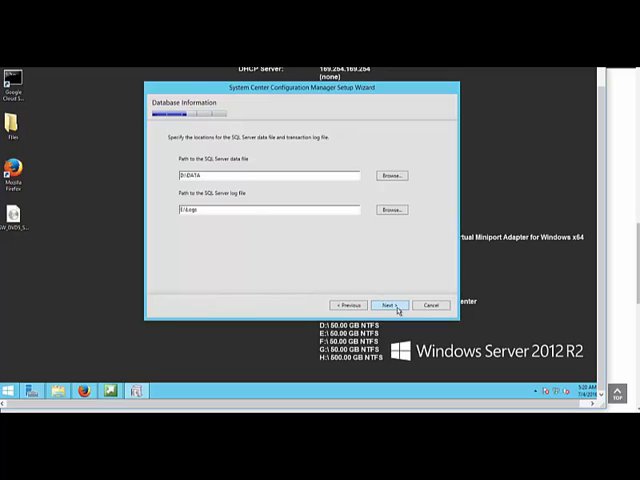
left_click(388, 304)
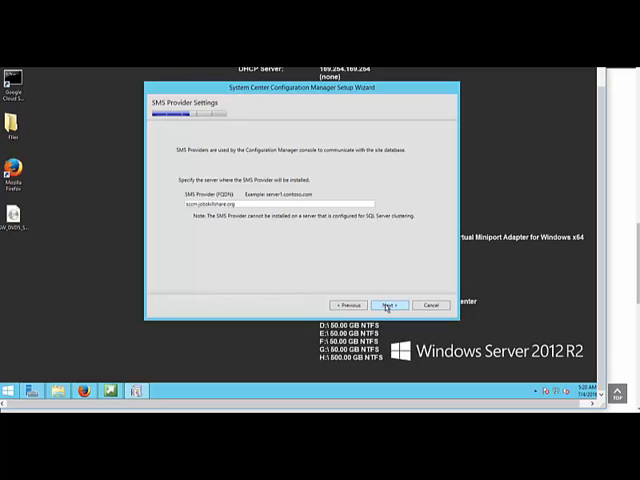
Accept the SMS Provider server and keep the default client communication setting
left_click(388, 304)
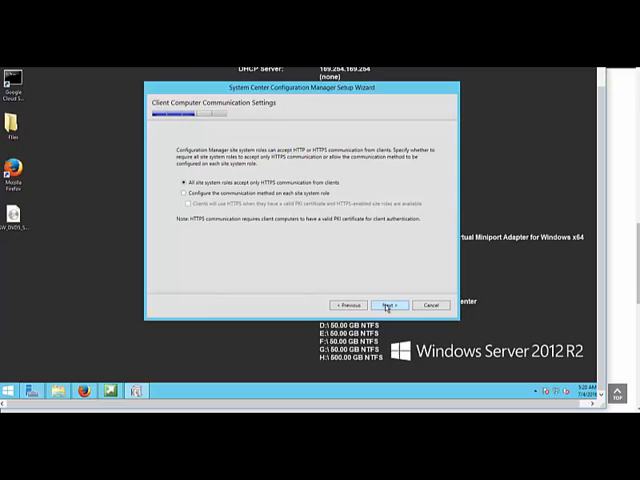
left_click(184, 194)
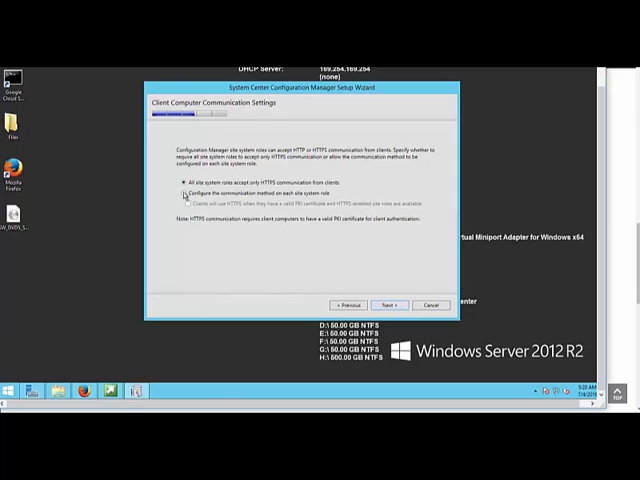
left_click(184, 192)
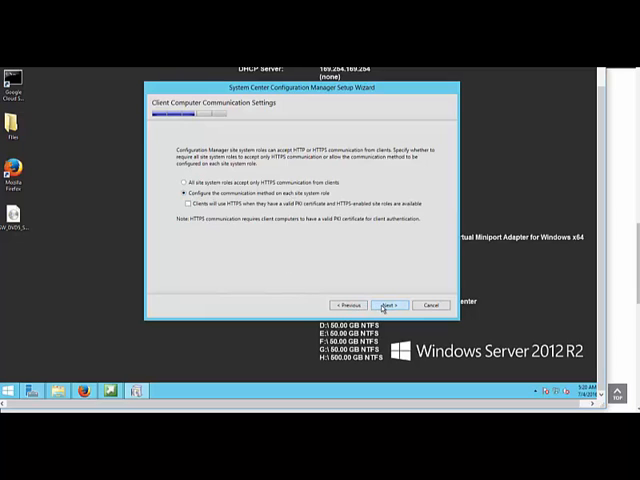
left_click(386, 304)
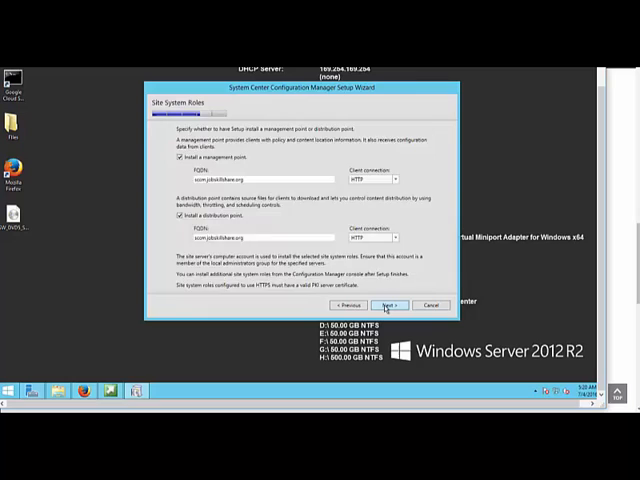
Keep both management and distribution point roles and decline the CEIP program
left_click(388, 304)
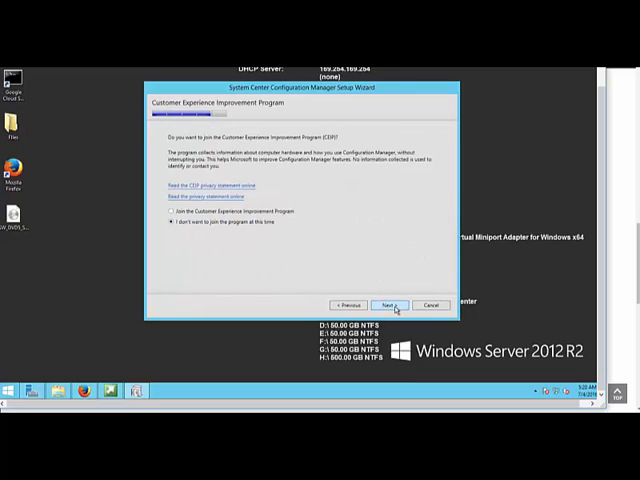
left_click(388, 304)
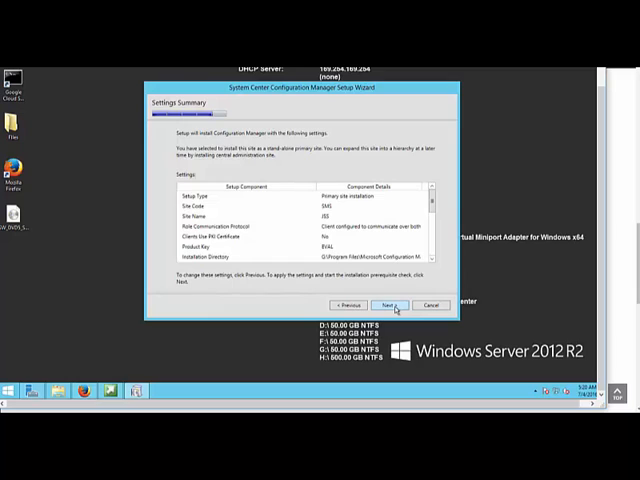
Proceed from the Settings Summary to run the prerequisite check
left_click(388, 304)
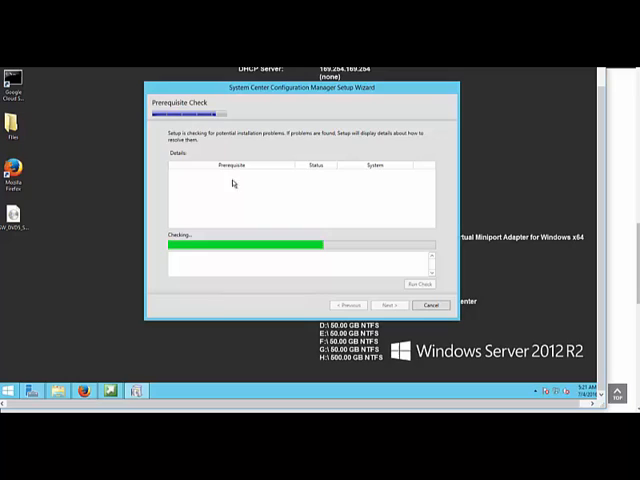
mouse_move(238, 184)
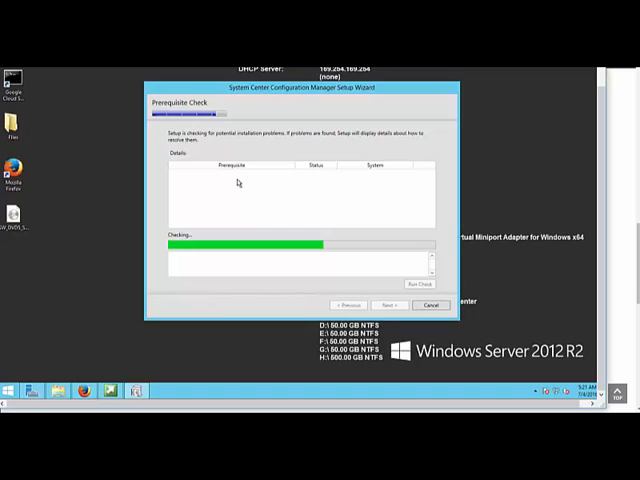
mouse_move(220, 184)
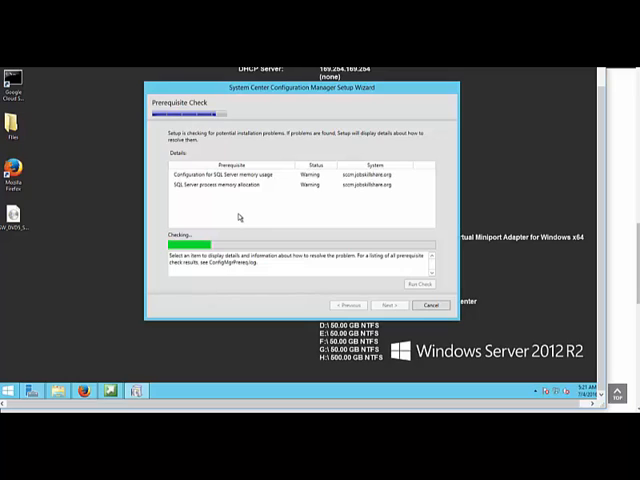
mouse_move(234, 202)
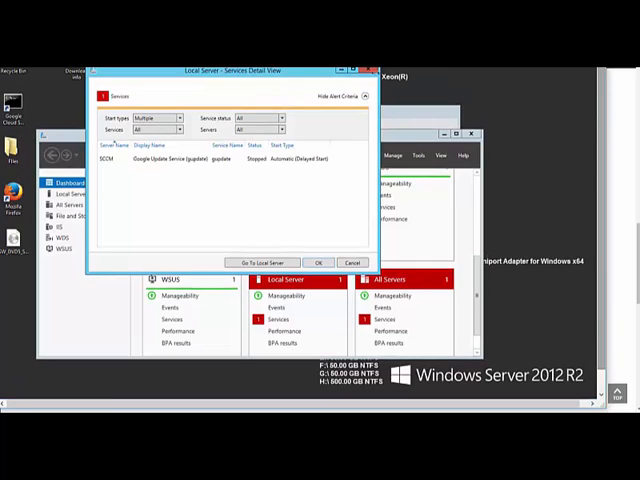
Close the Services detail view in Server Manager and return to the Setup Wizard with the check complete
left_click(350, 262)
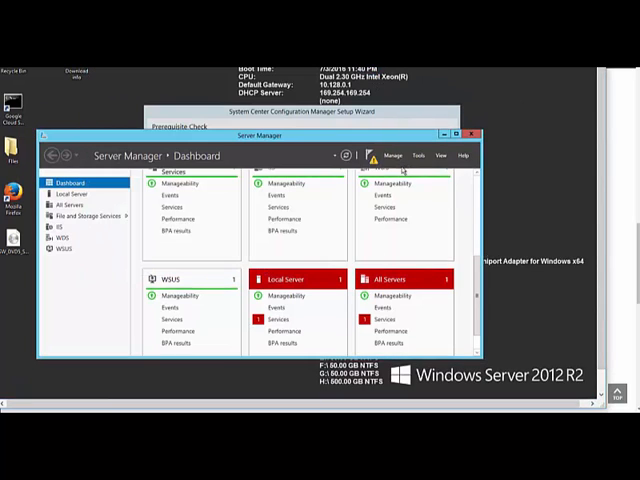
left_click(394, 156)
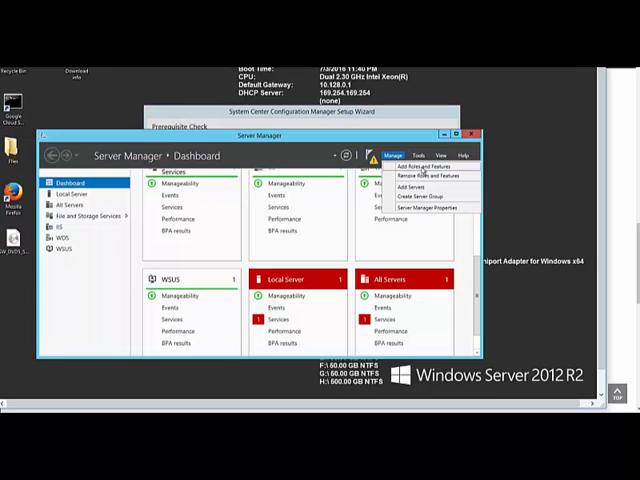
left_click(394, 156)
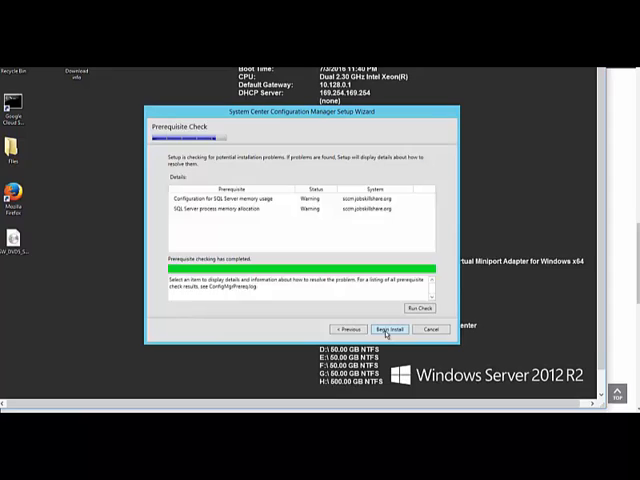
Begin installing the primary site despite the two SQL Server memory warnings
left_click(388, 328)
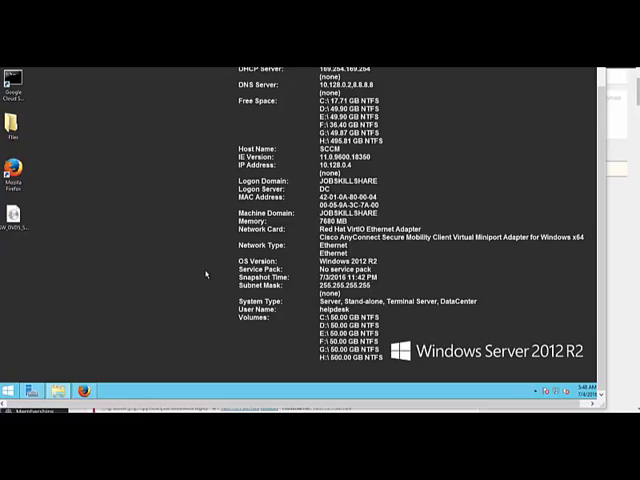
mouse_move(60, 356)
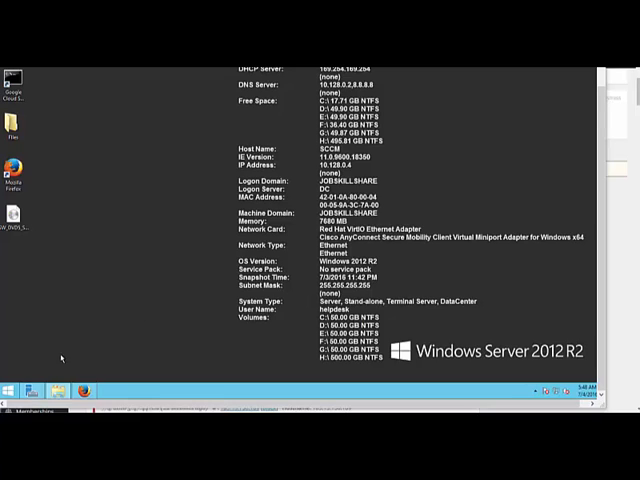
Show the Start menu's installed programs list with SQL Server and System Center entries
left_click(8, 390)
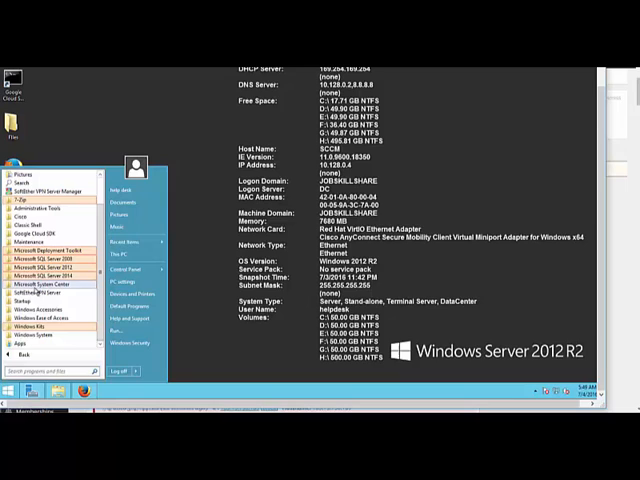
Launch the Configuration Manager Console from the Microsoft System Center program group
left_click(48, 292)
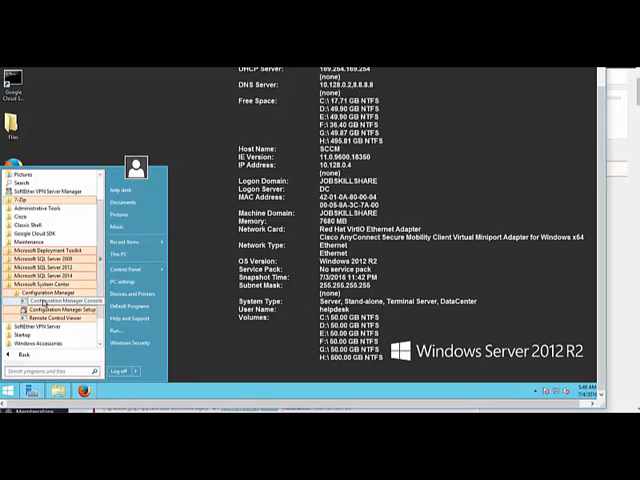
left_click(64, 300)
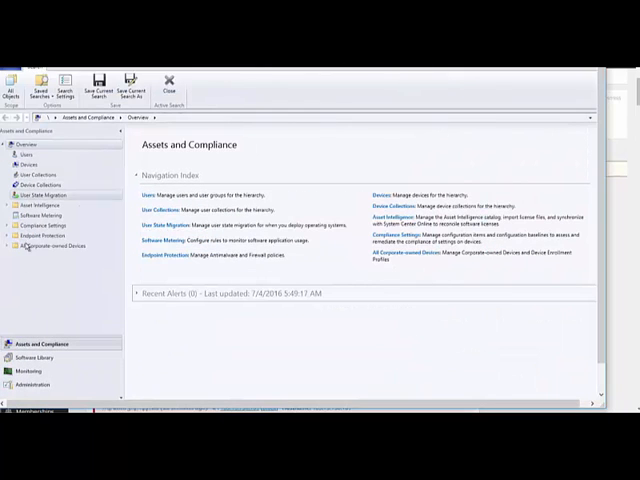
Show Site Status under Monitoring > System Status, with all site system roles reporting OK
left_click(36, 368)
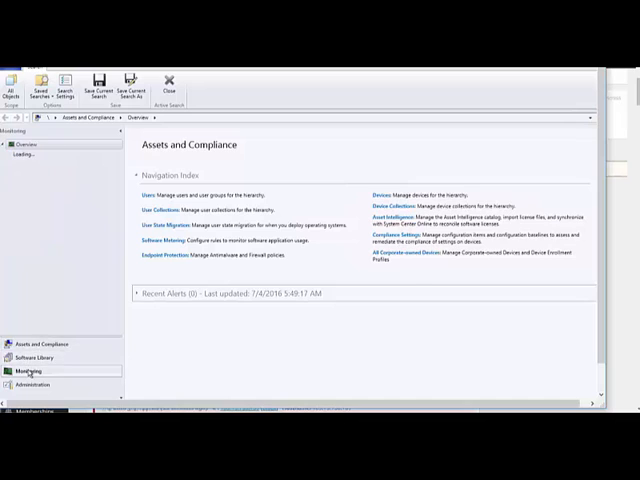
left_click(36, 368)
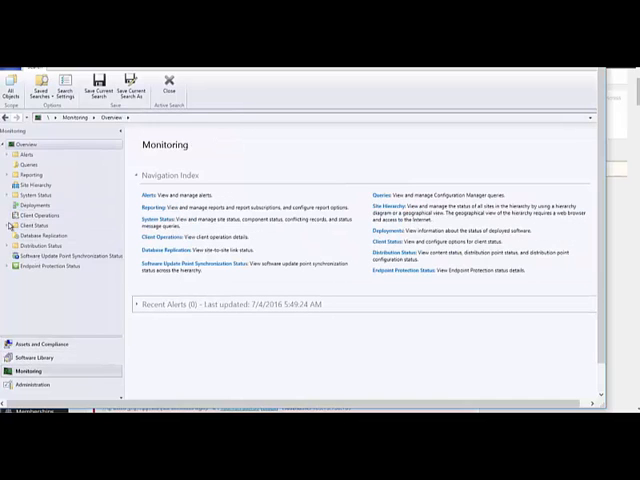
left_click(12, 224)
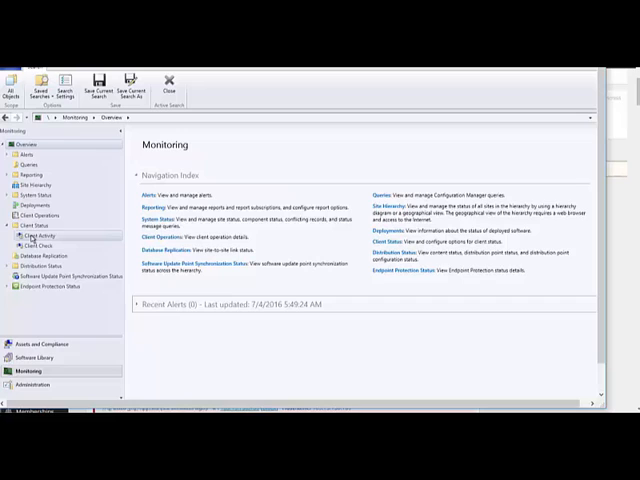
left_click(44, 236)
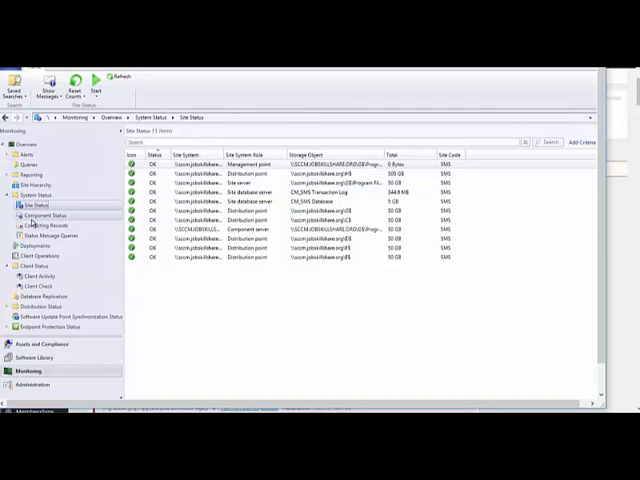
Show the Component Status list under System Status
left_click(44, 216)
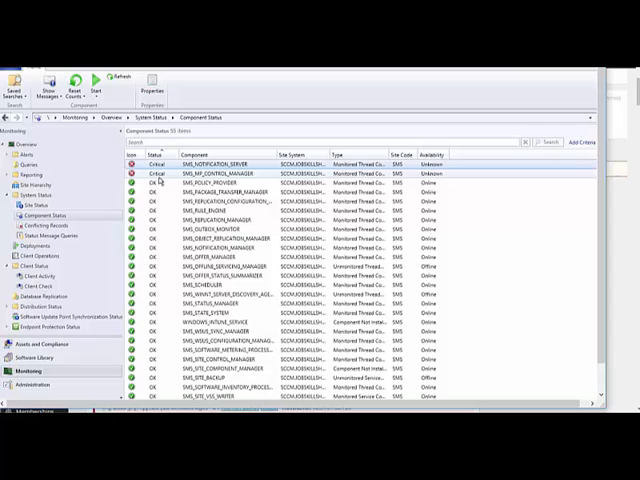
Scroll through the full Component Status list, then return to the Monitoring overview
scroll("down", 3)
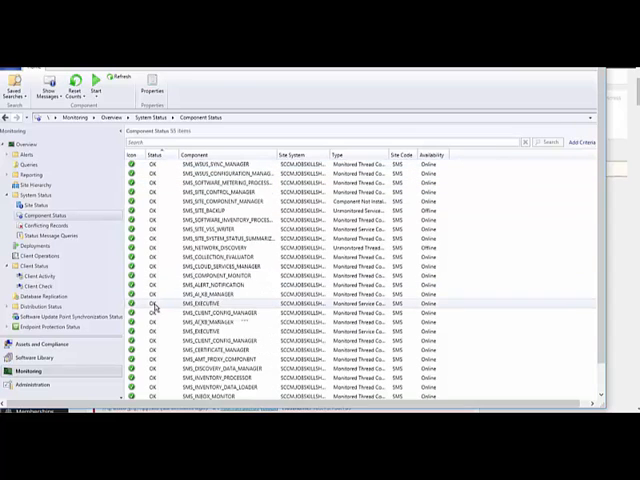
scroll("down", 3)
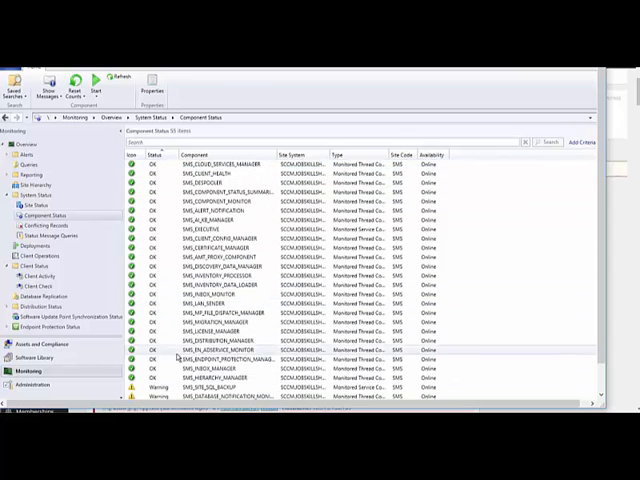
scroll("down", 3)
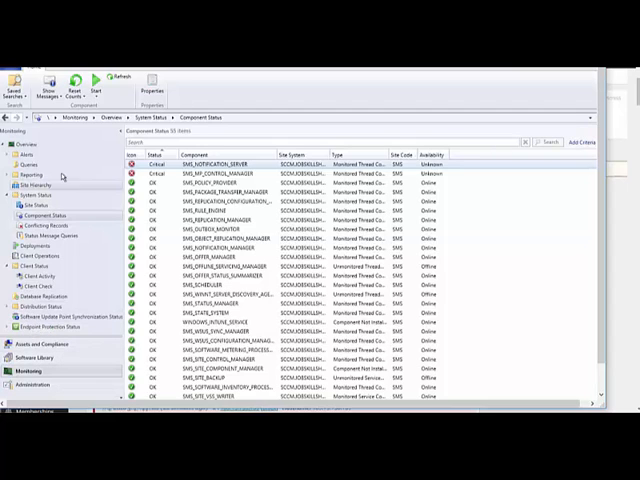
left_click(28, 144)
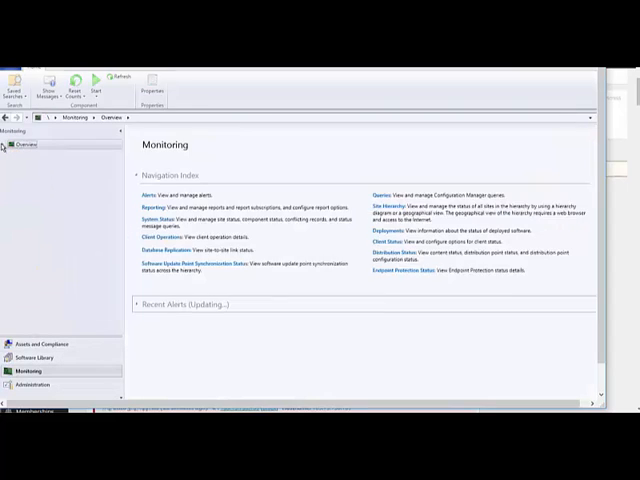